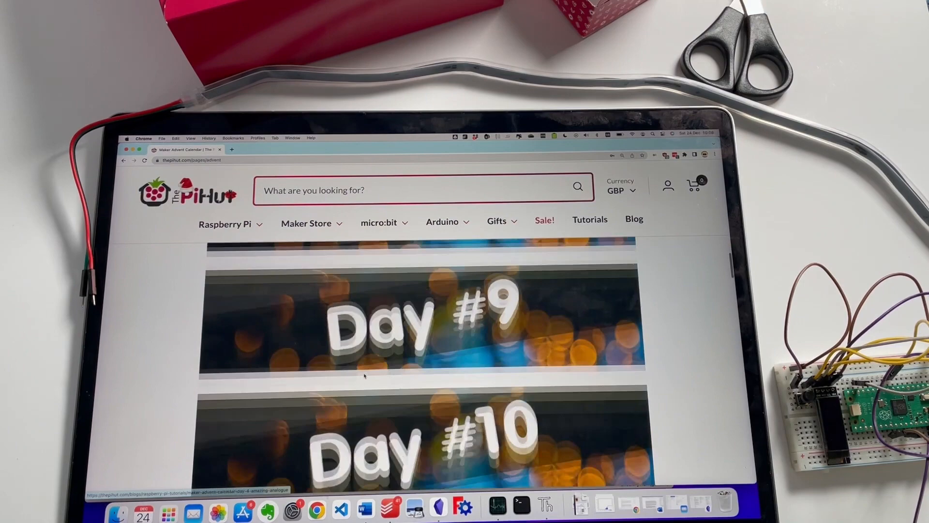
scroll(down, 3)
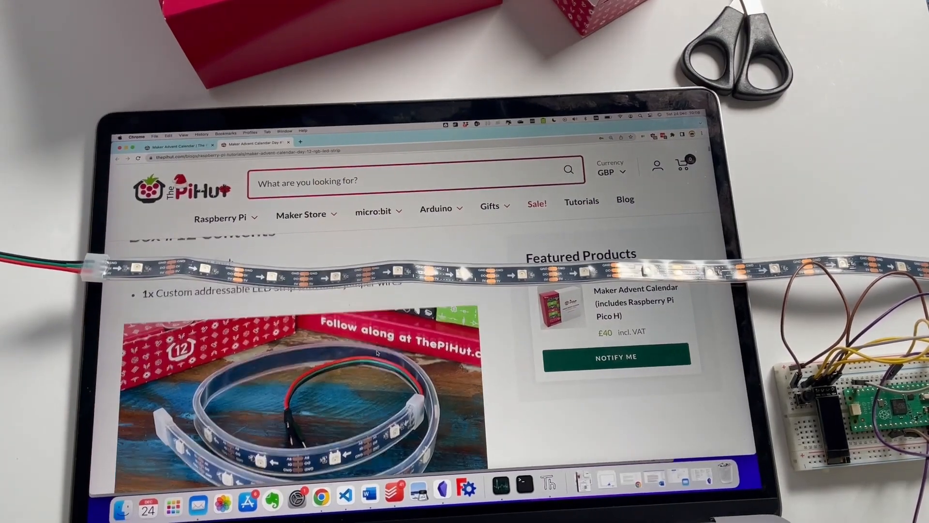
scroll(down, 3)
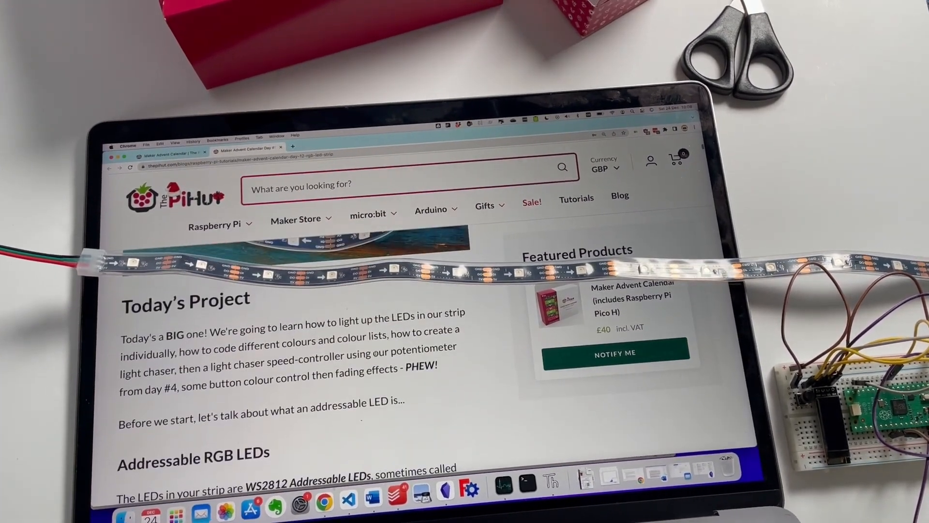
scroll(down, 3)
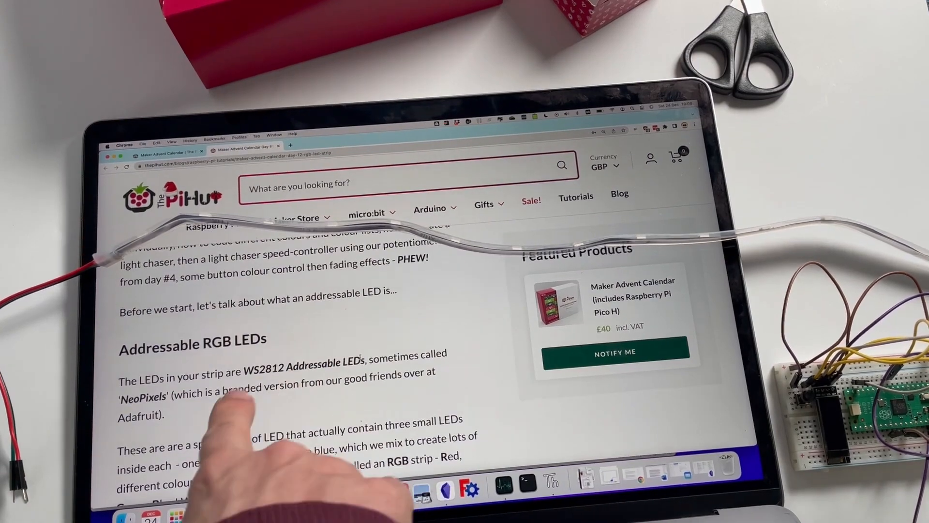
scroll(down, 3)
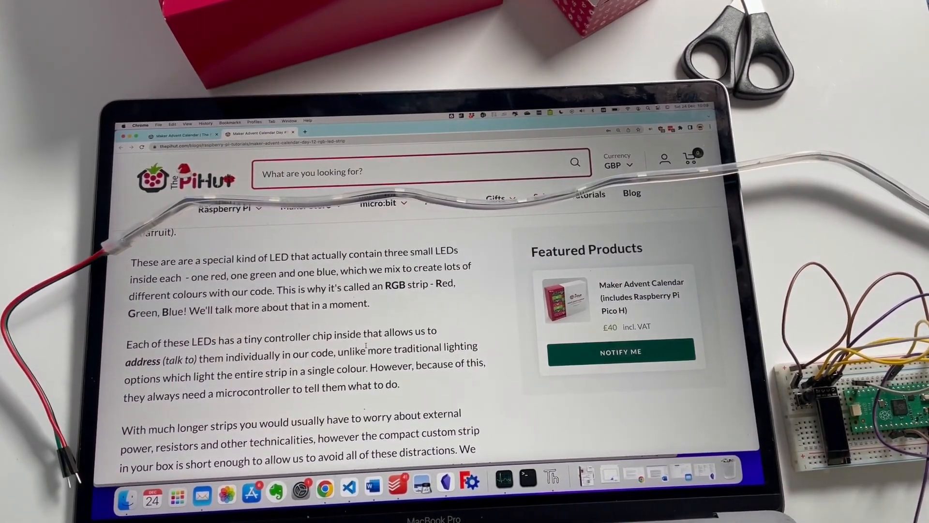
scroll(down, 3)
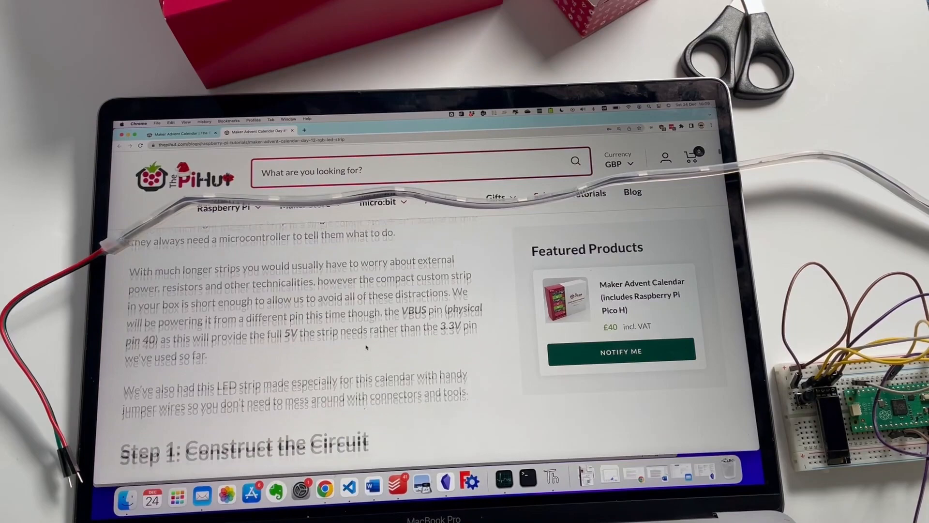
scroll(down, 3)
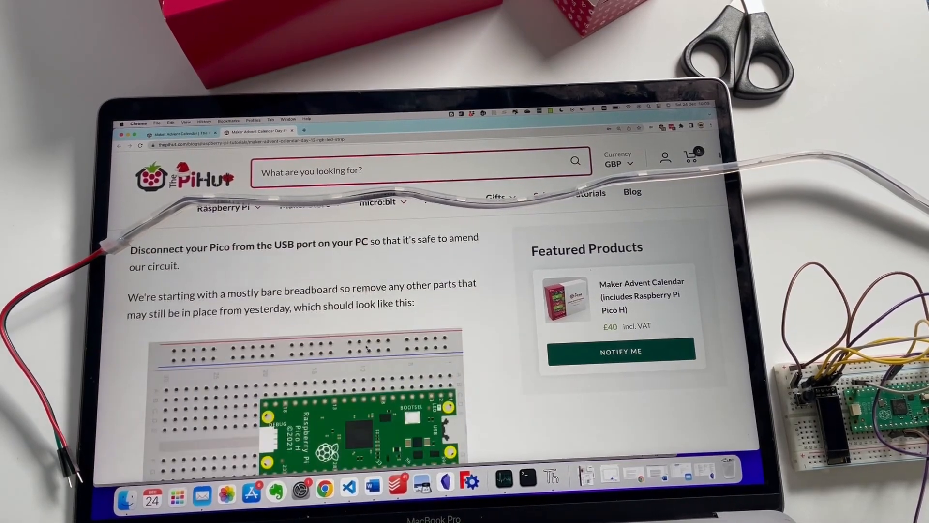
scroll(down, 3)
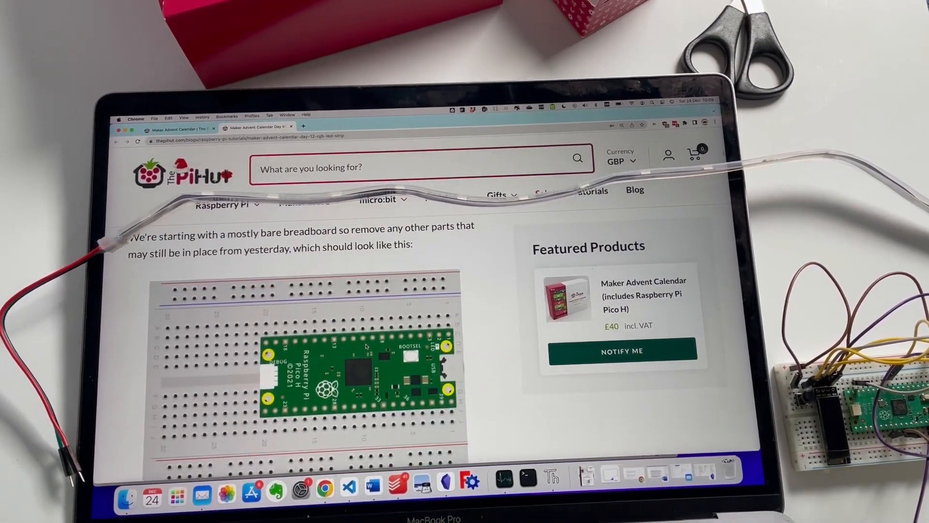